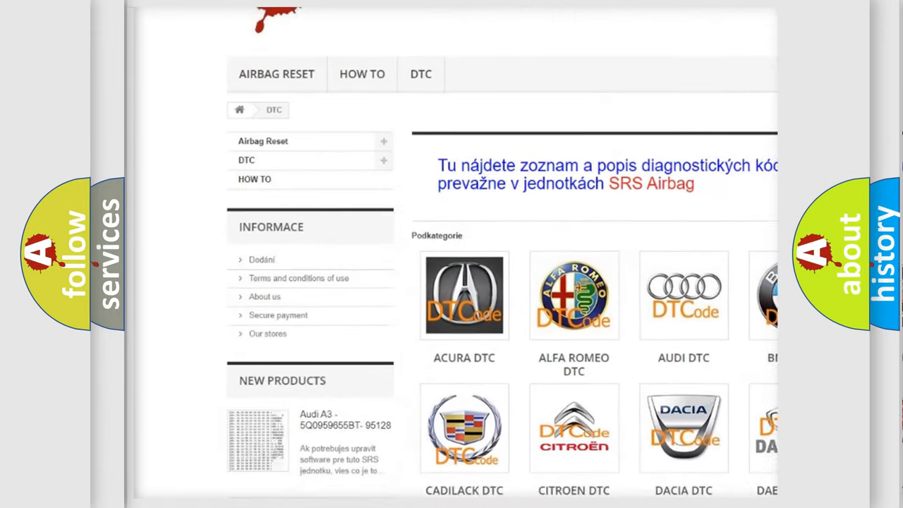
{"action": "scroll", "scroll_direction": "down", "scroll_amount": 3}
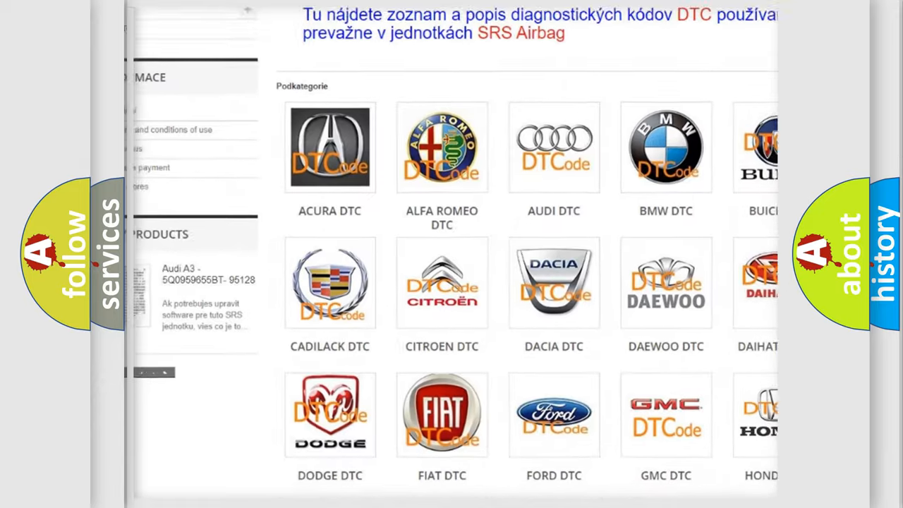